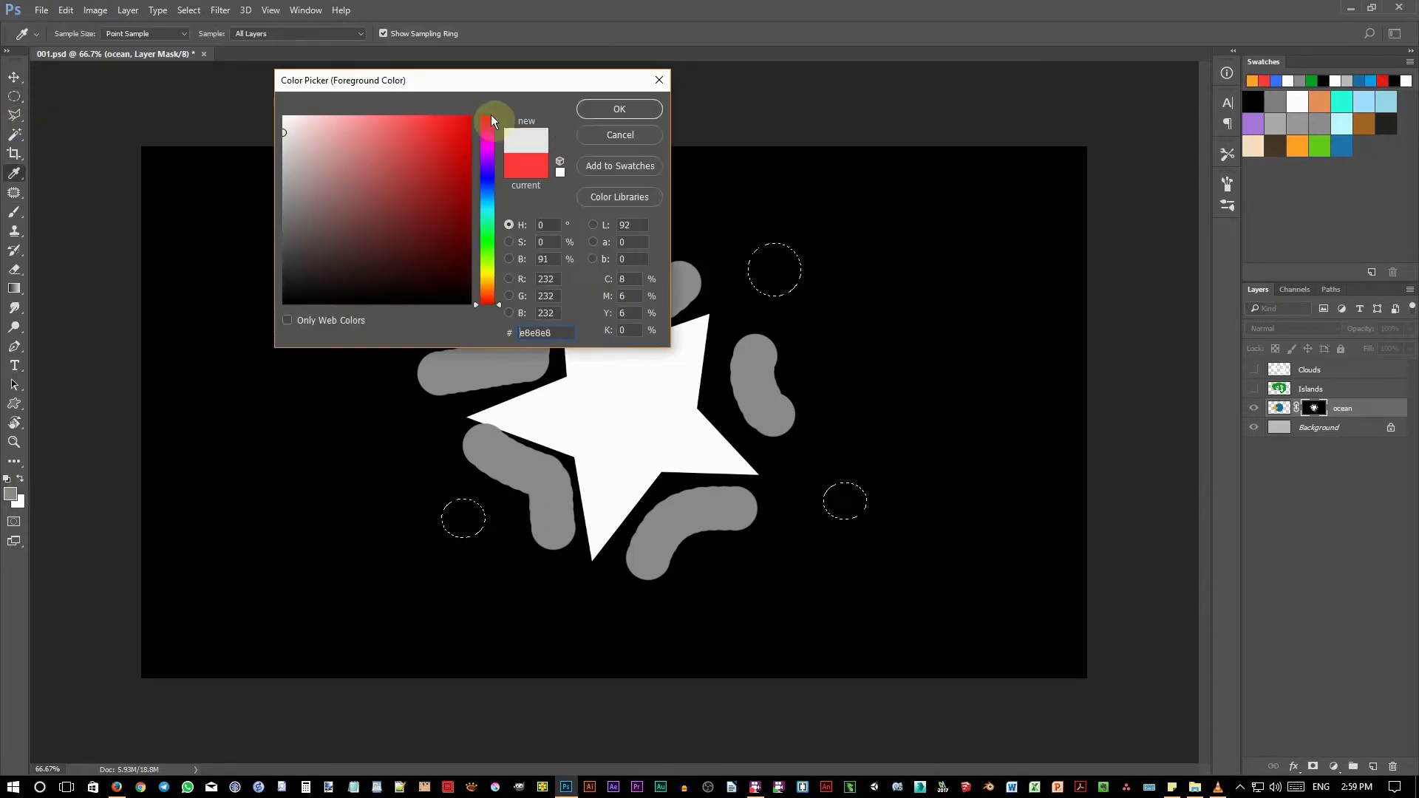
Set the foreground colour to light grey before switching to the flower-pattern document.
{"action": "left_click", "coordinate": [244, 54]}
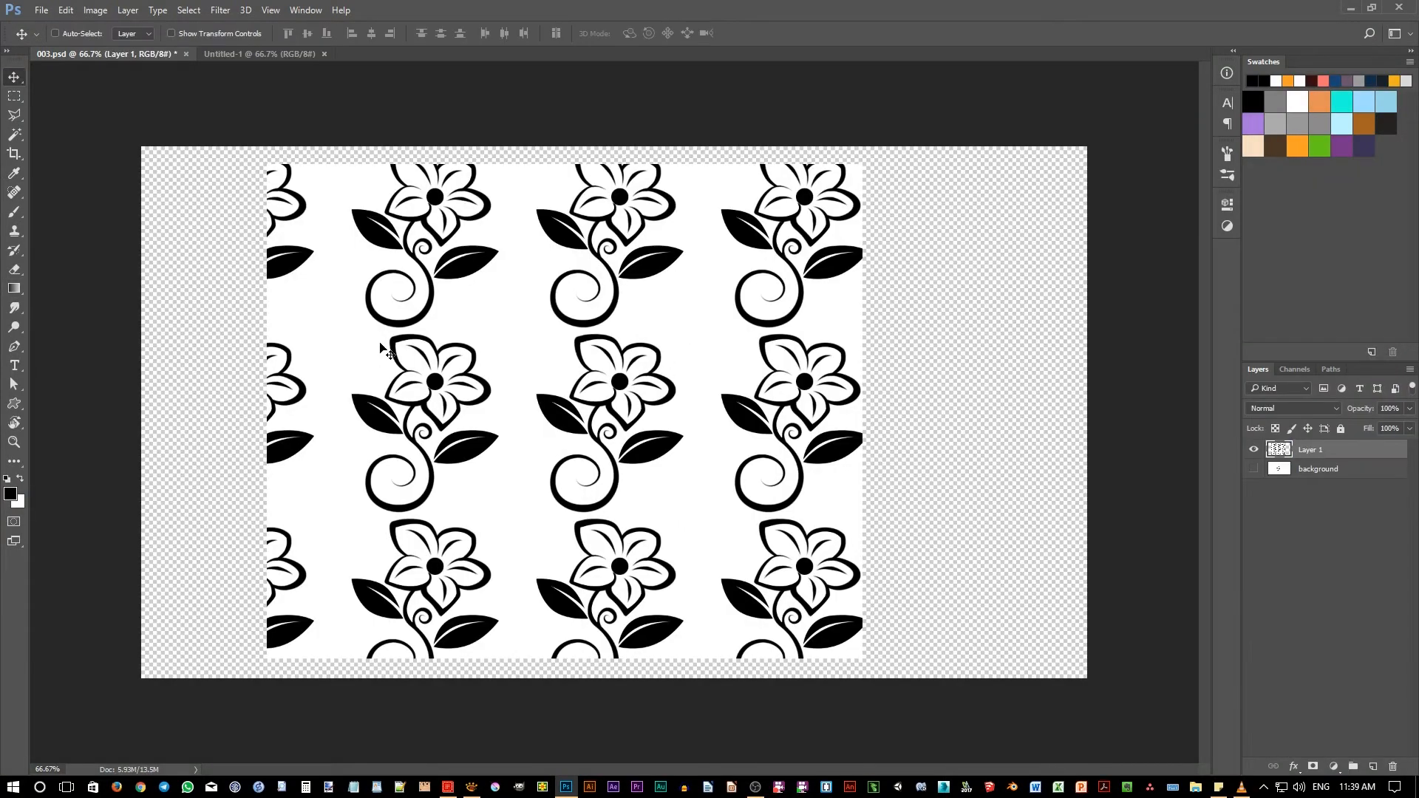
Combine the square and circle paths using Merge Shape Components from Path Operations.
{"action": "left_click", "coordinate": [260, 53]}
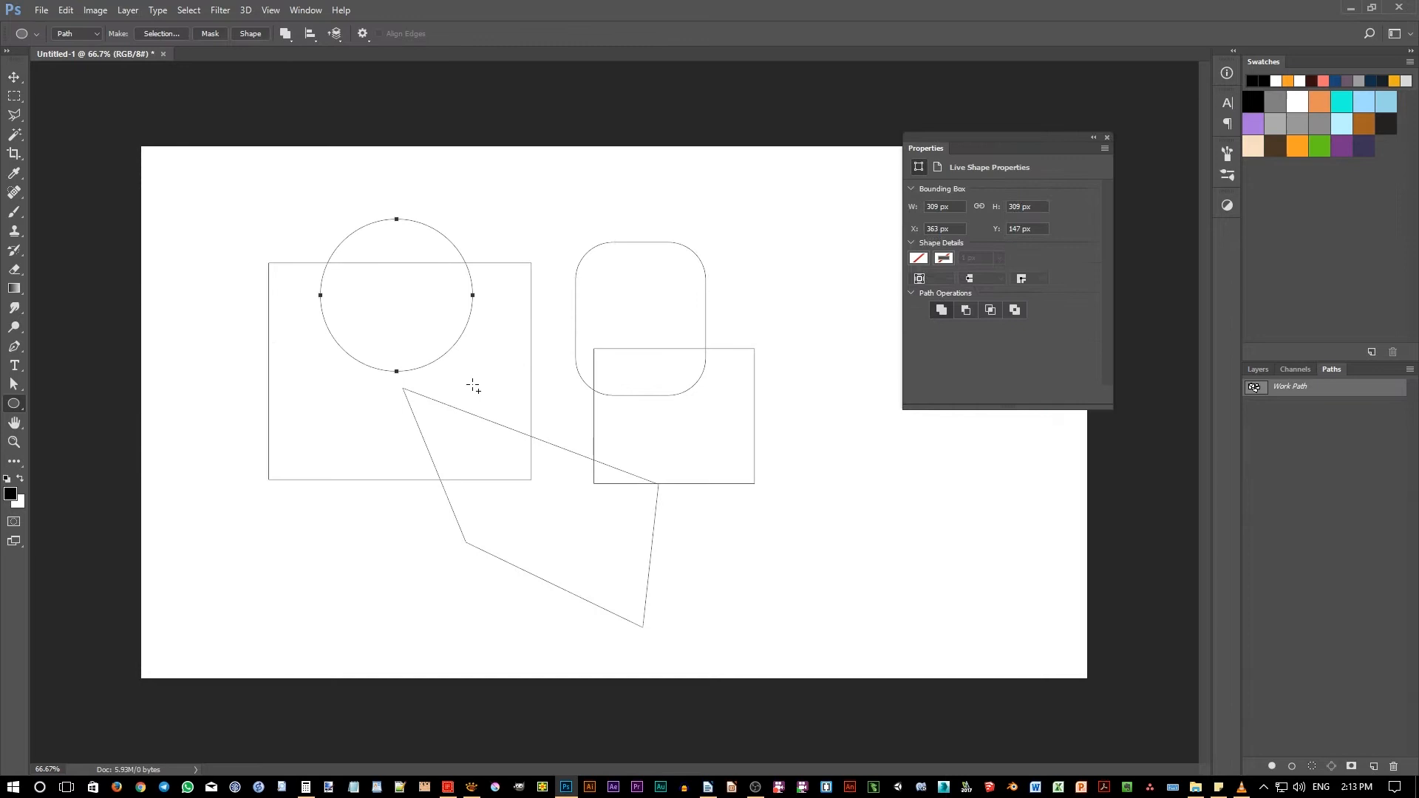
{"action": "left_click", "coordinate": [500, 34]}
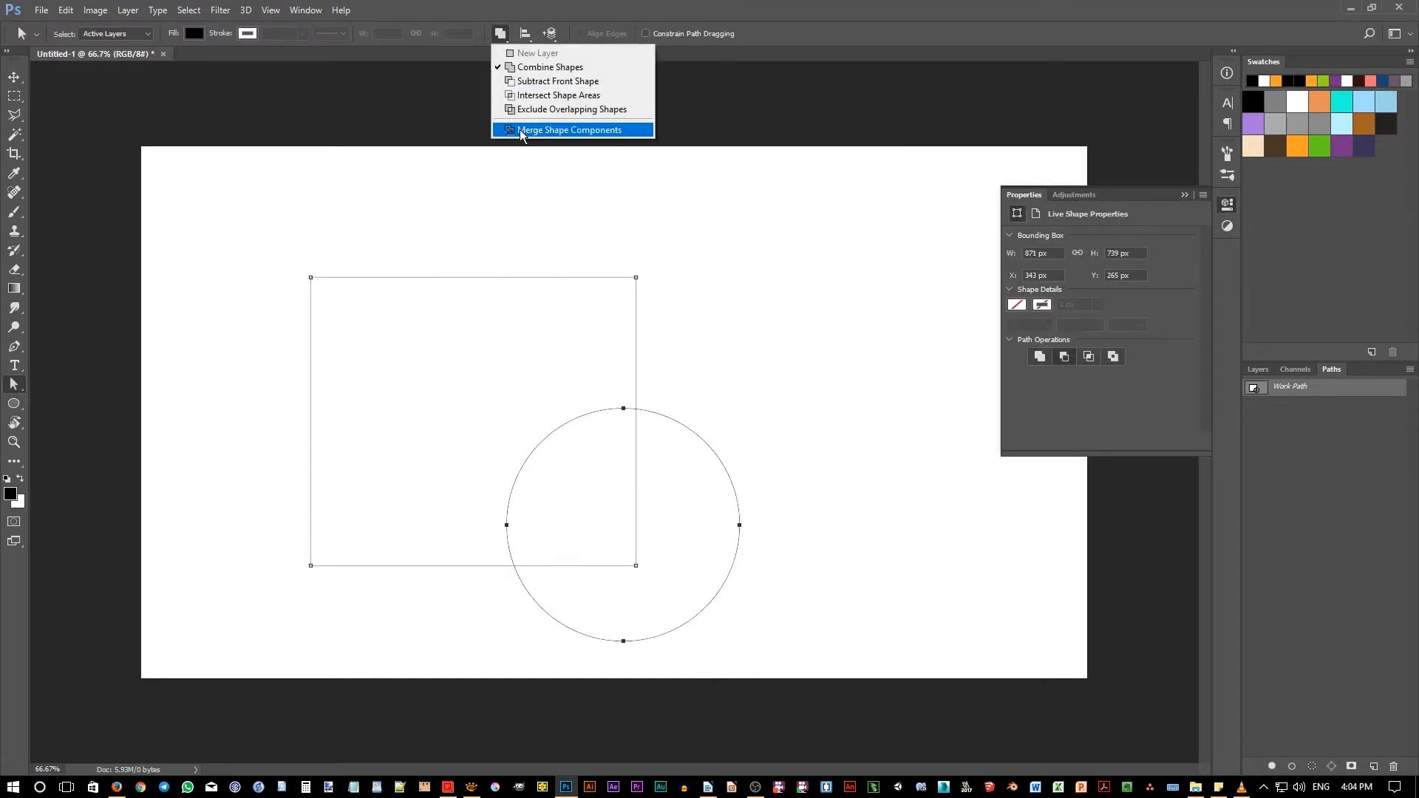
{"action": "left_click", "coordinate": [569, 130]}
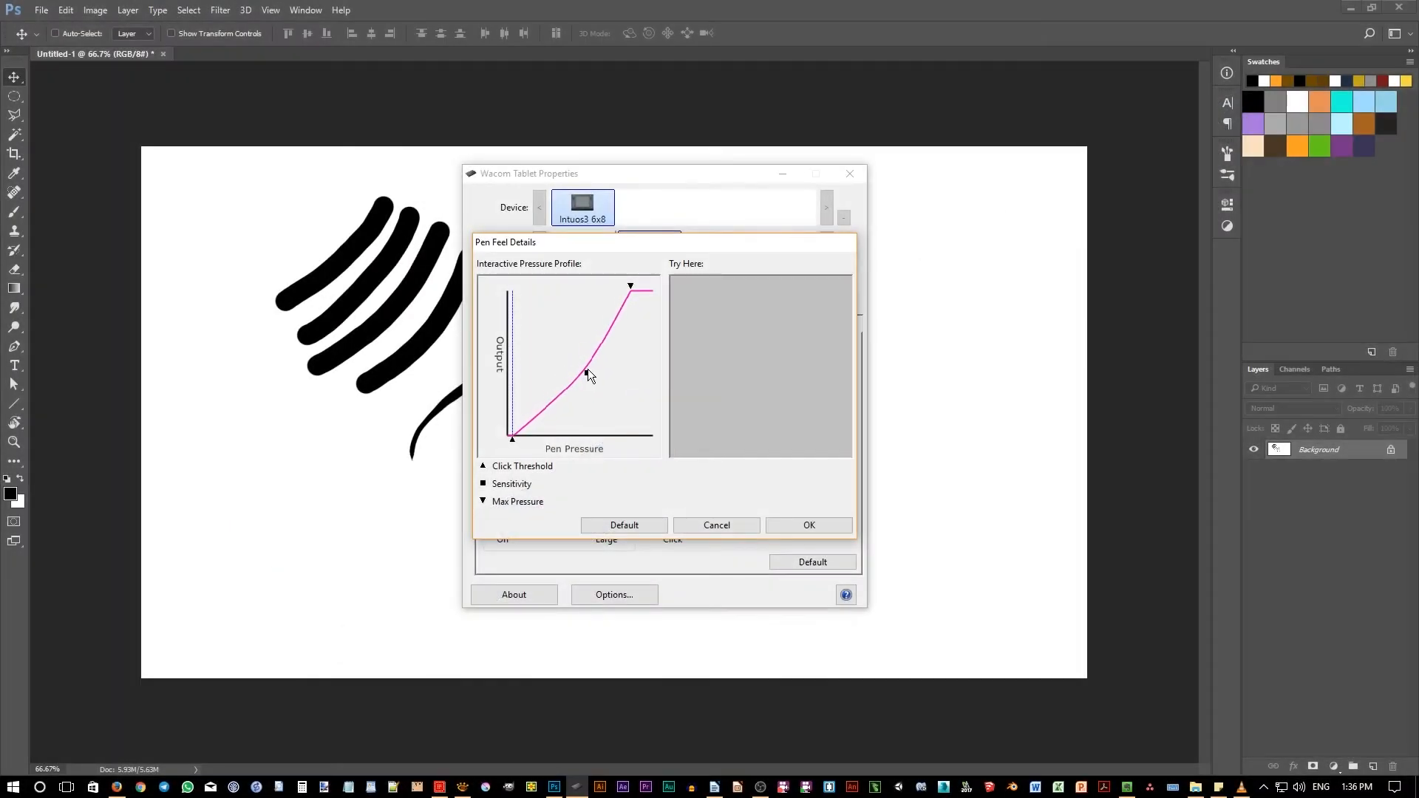
Reshape the Wacom pen-pressure curve and save the painted shape as a brush preset via Edit.
{"action": "left_click_drag", "start_coordinate": [587, 374], "coordinate": [594, 380]}
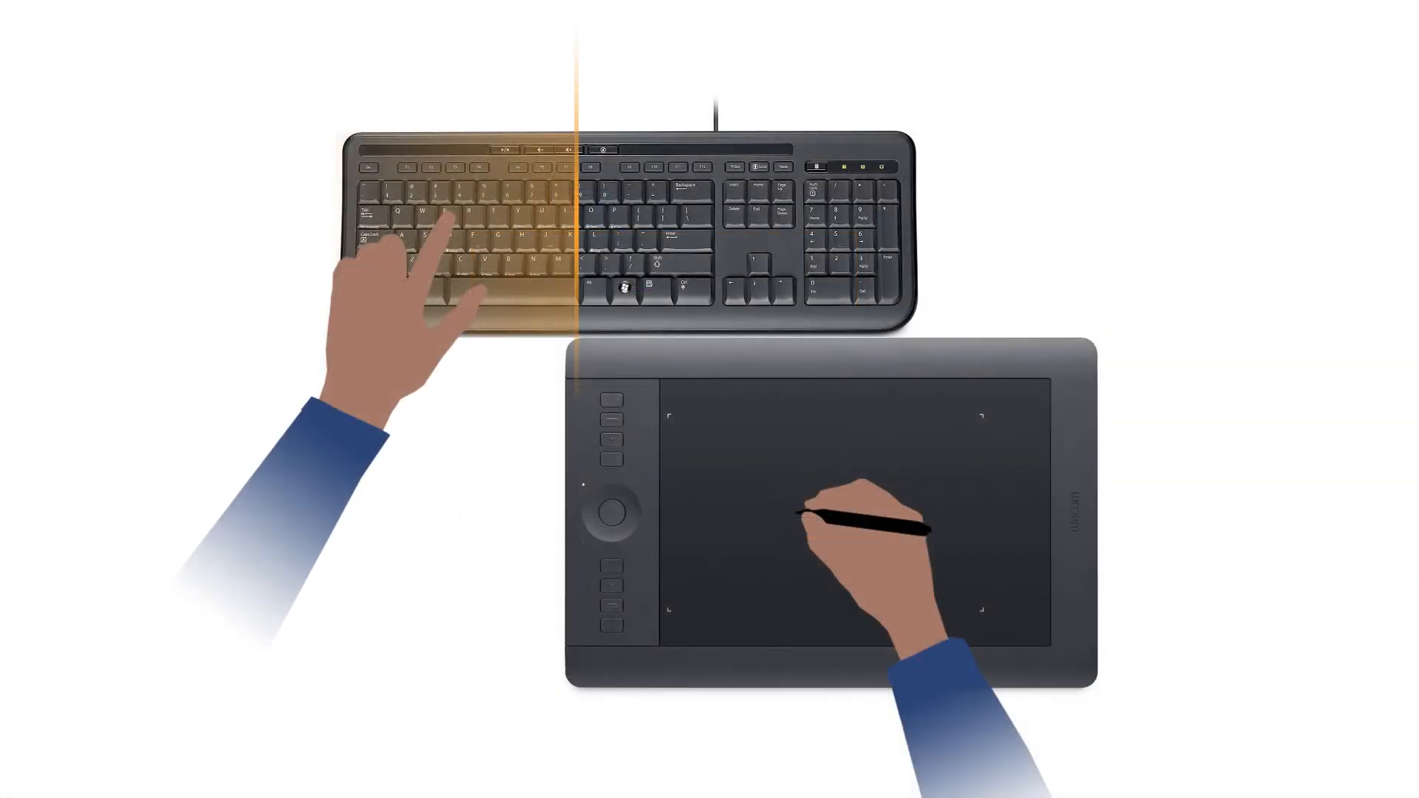
{"action": "left_click", "coordinate": [65, 11]}
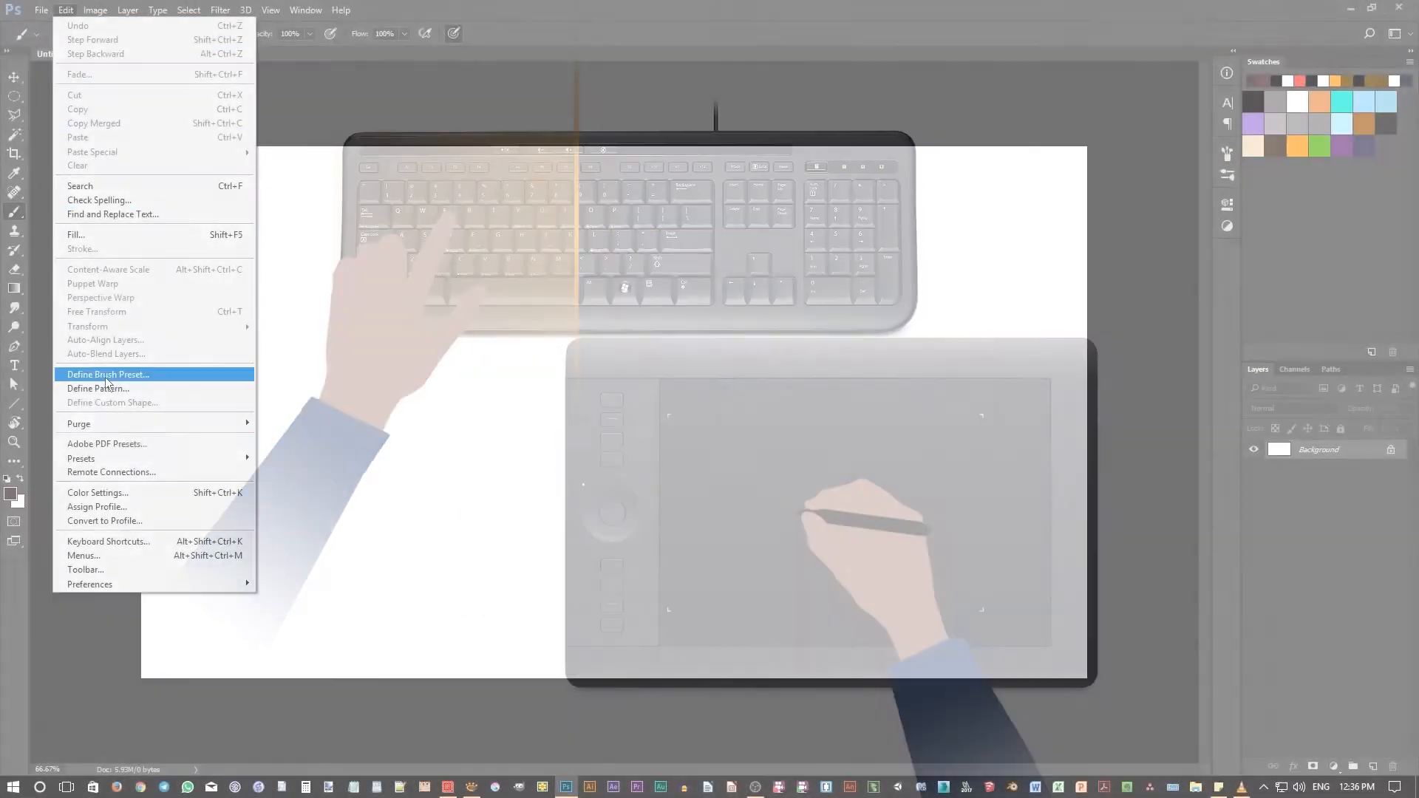
{"action": "left_click", "coordinate": [108, 541]}
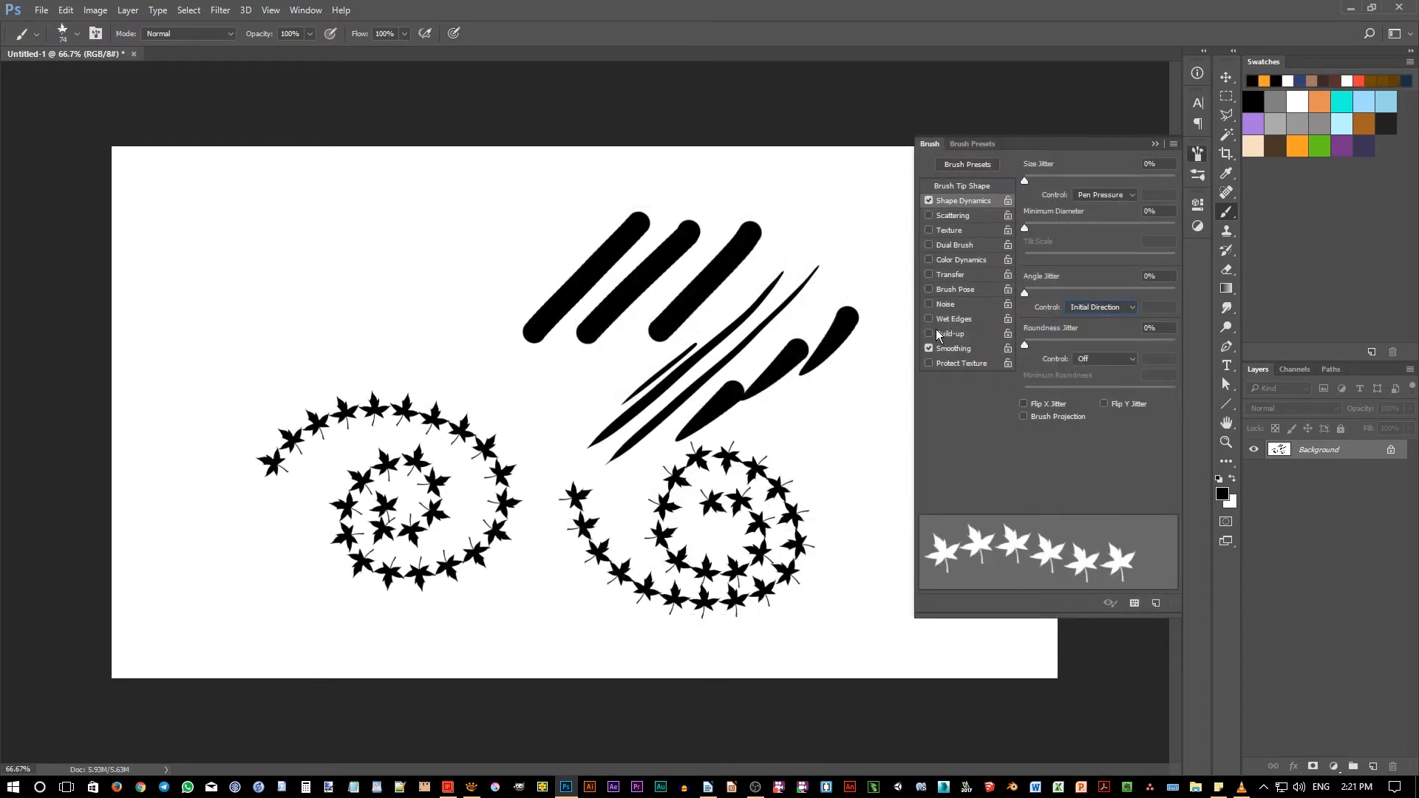
{"action": "left_click", "coordinate": [64, 11]}
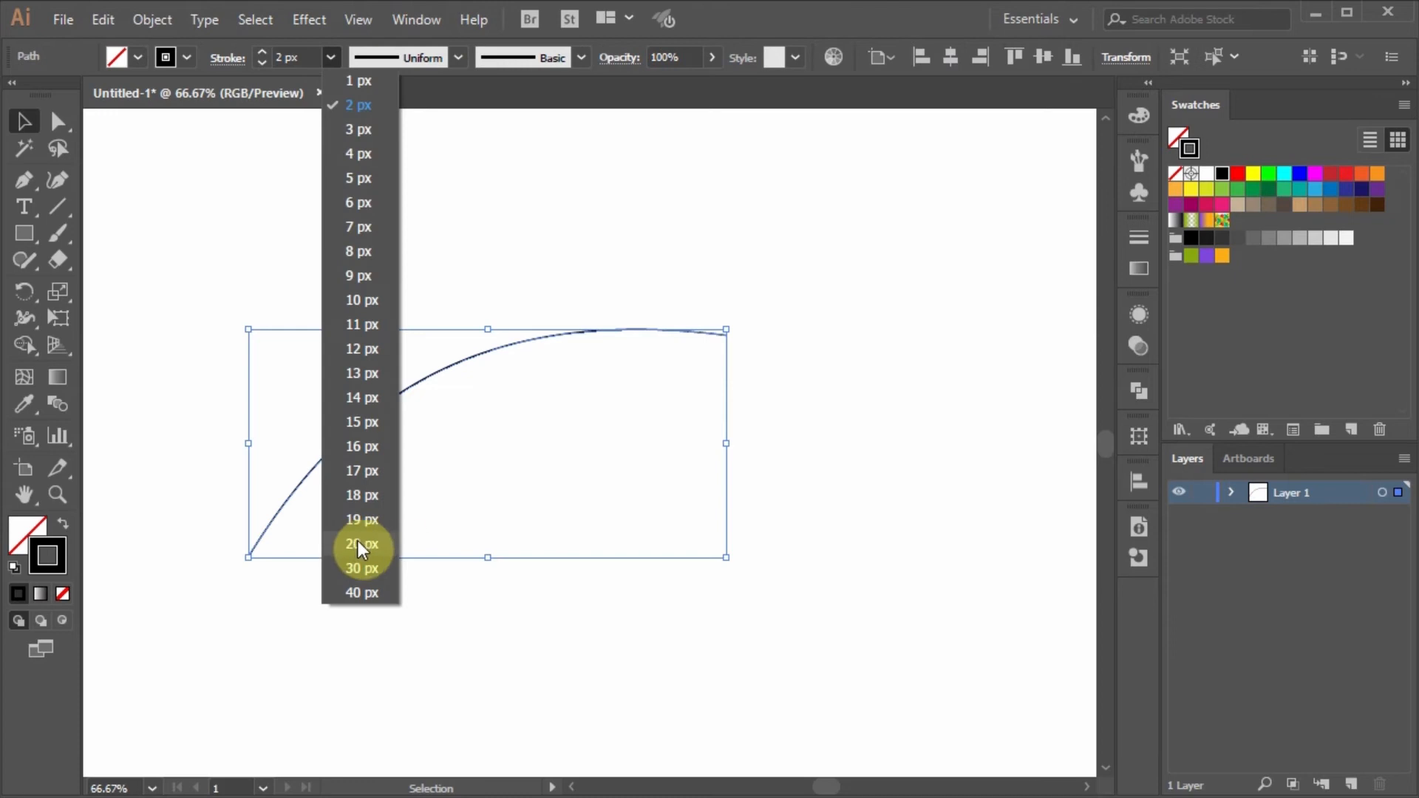
Set the curved path's stroke weight to 20 px in the Control panel.
{"action": "left_click", "coordinate": [361, 544]}
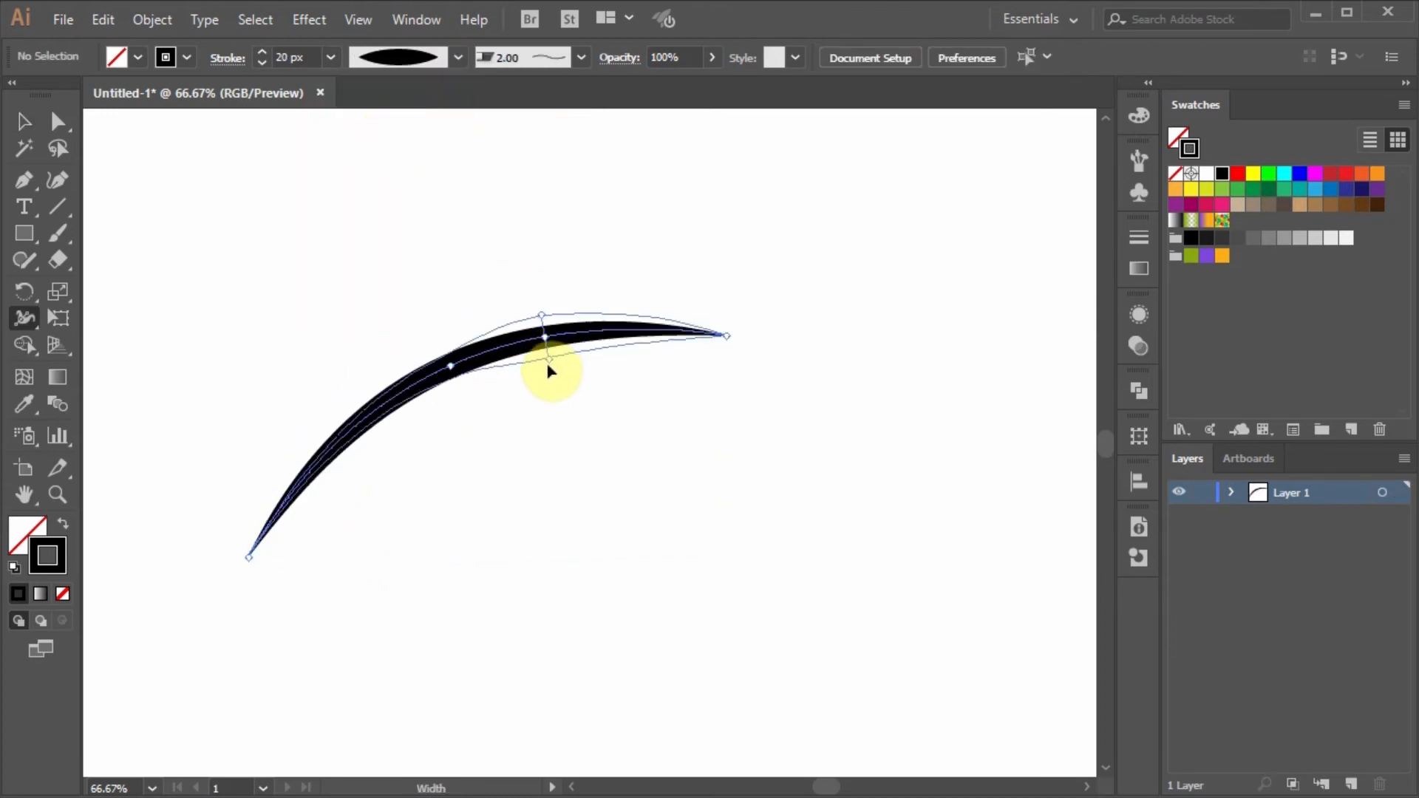